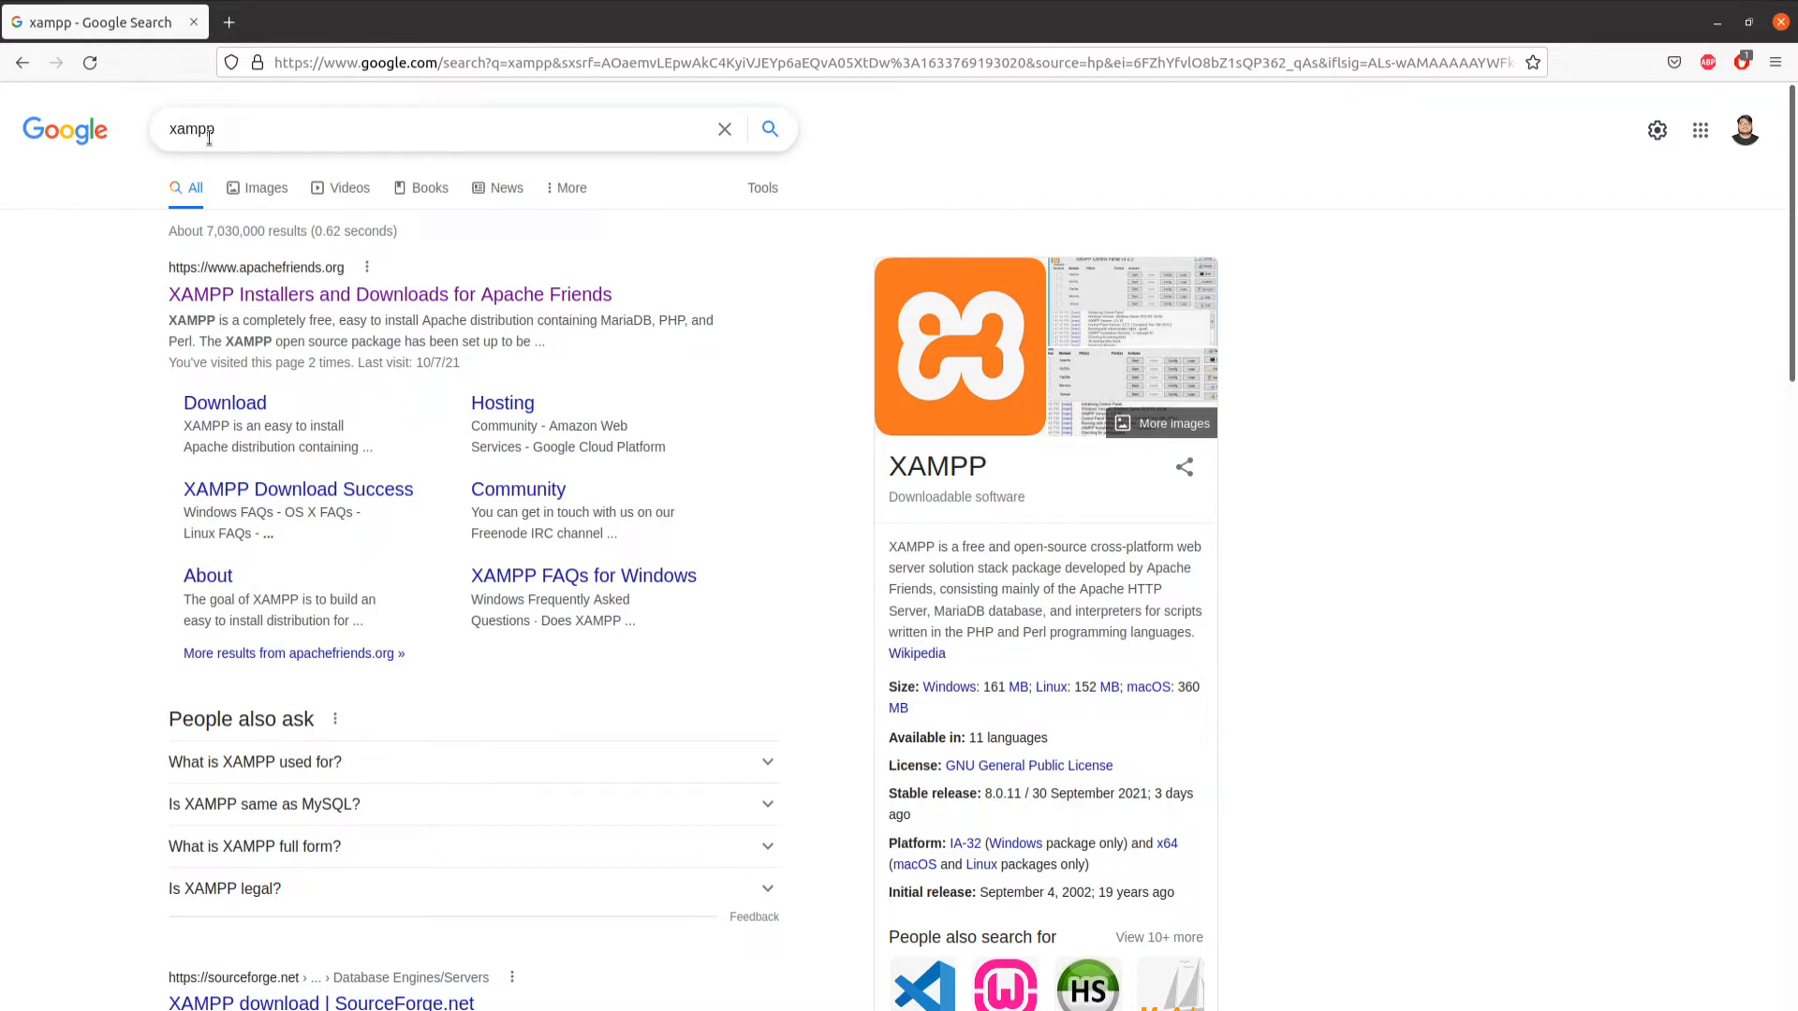
mouse_move(346, 187)
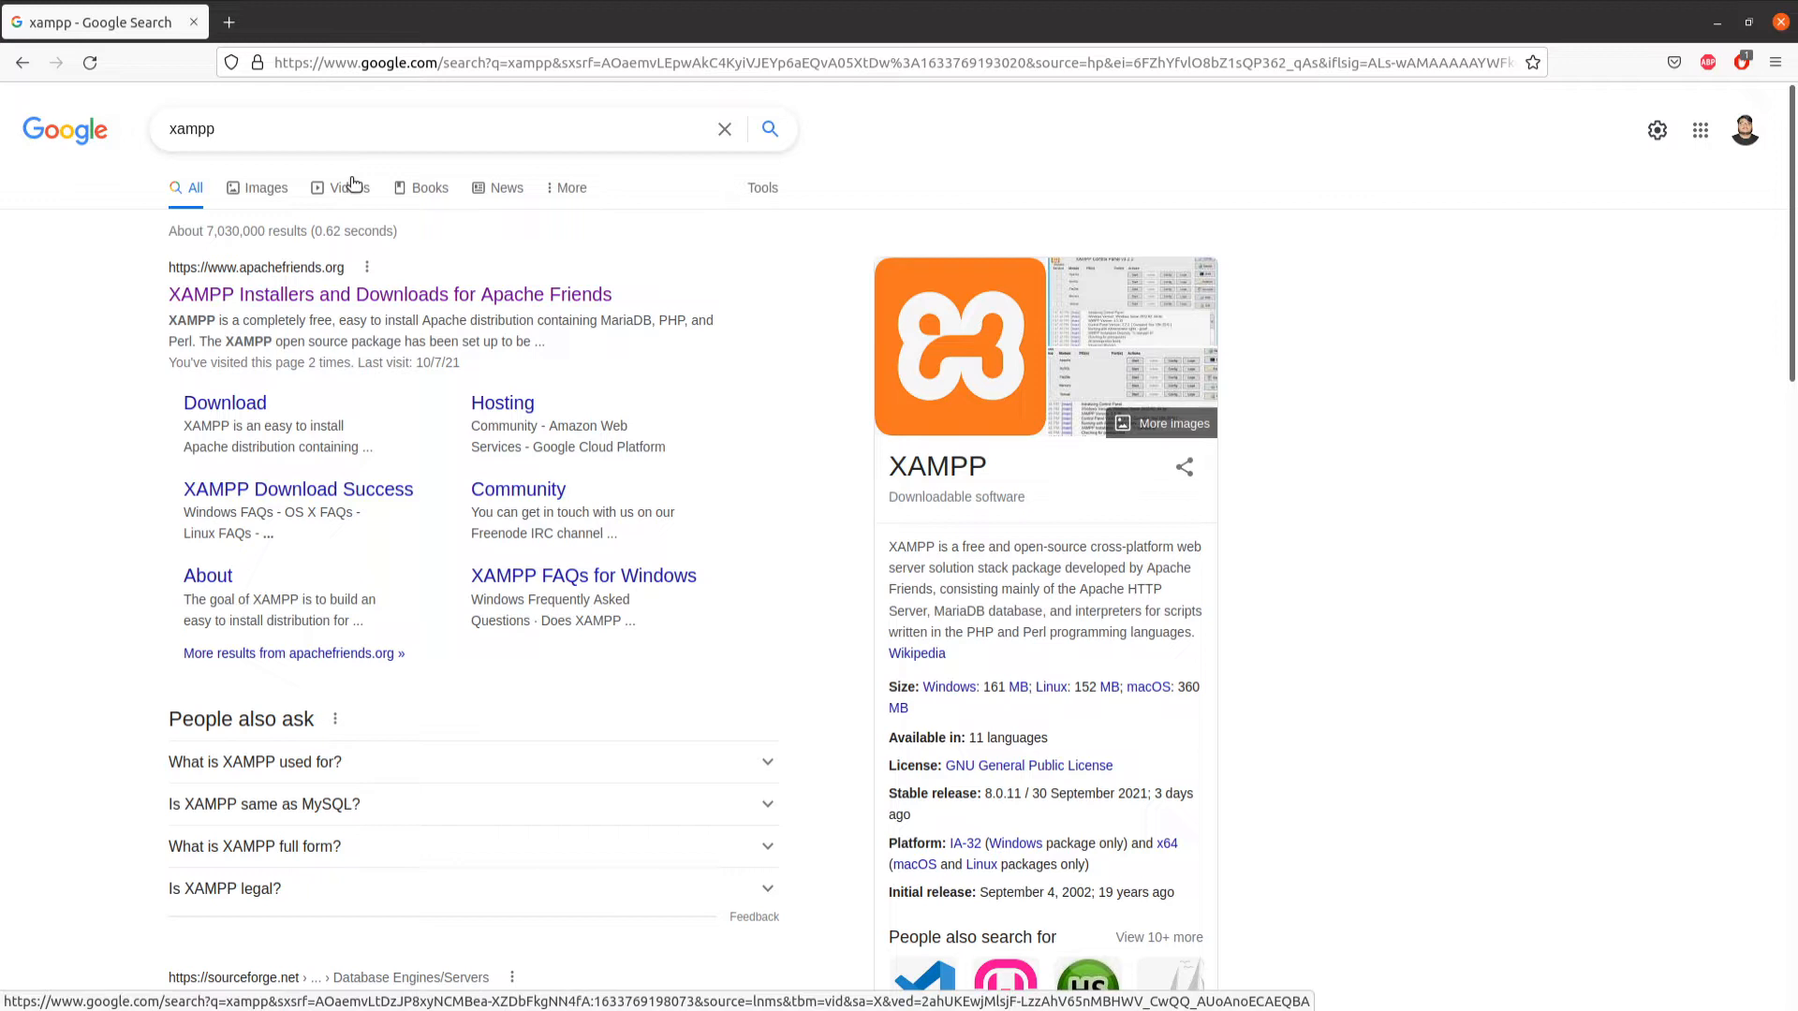
mouse_move(254, 278)
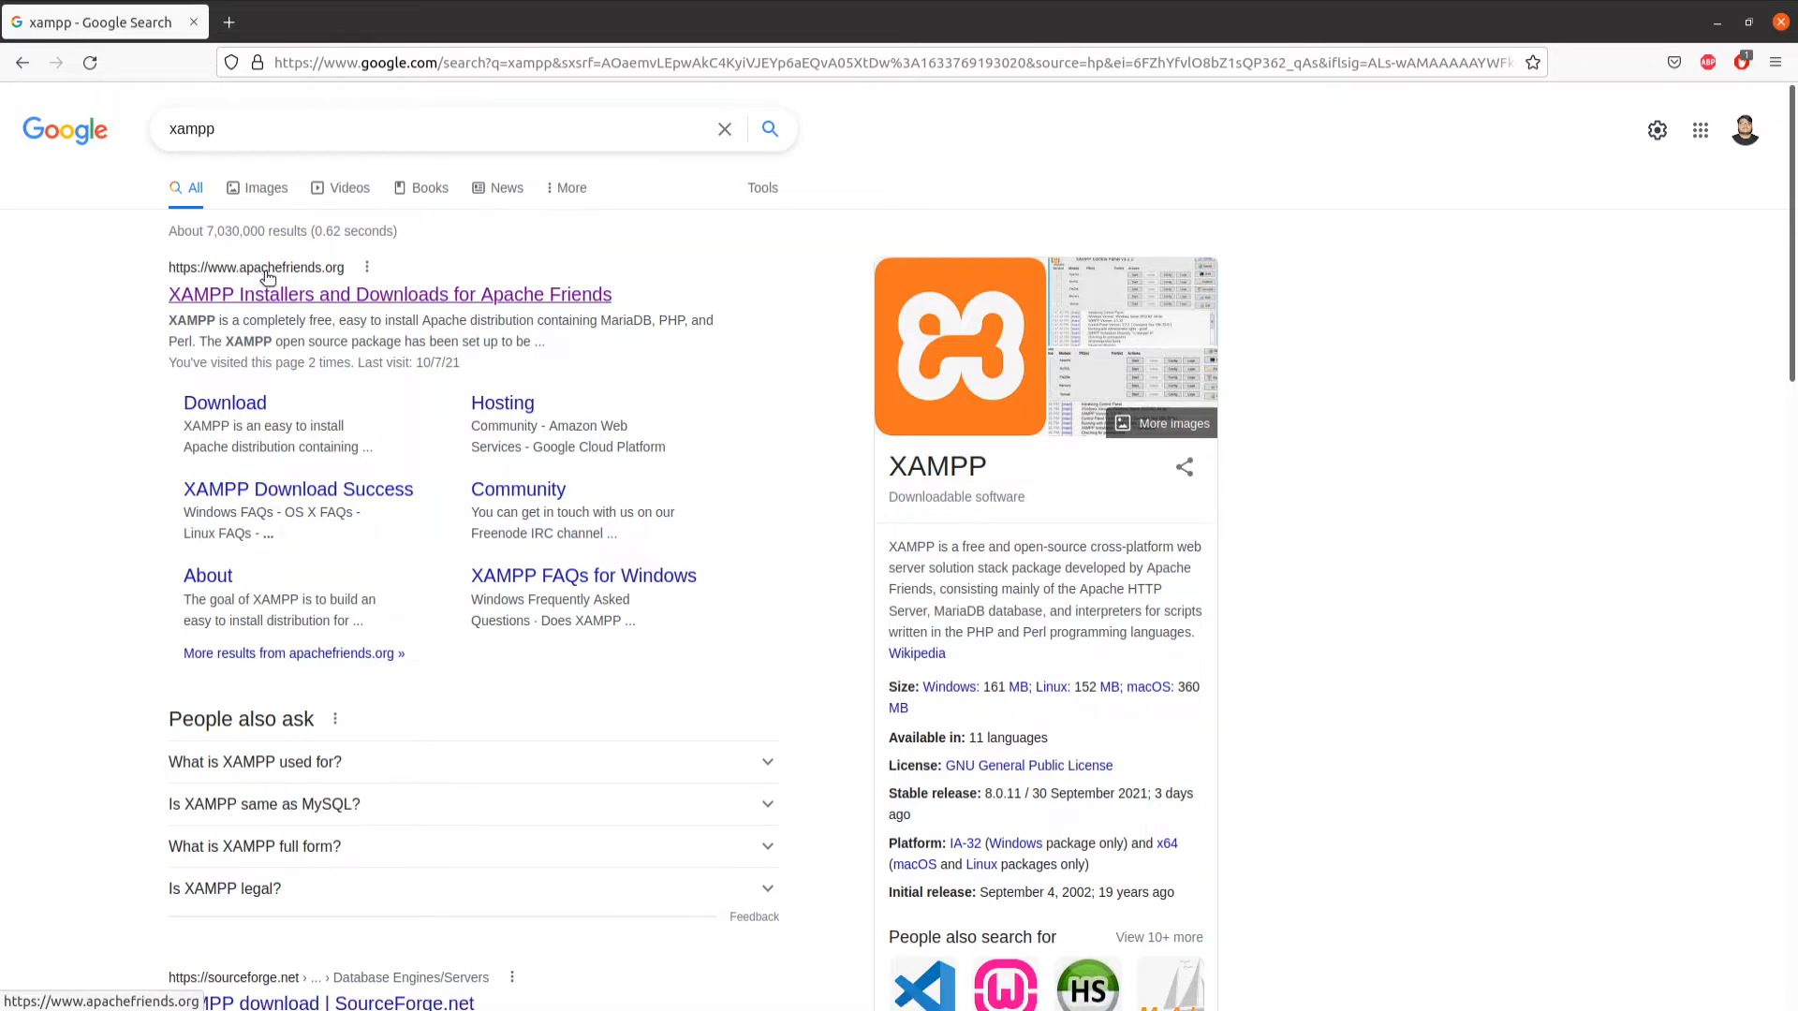
mouse_move(340, 283)
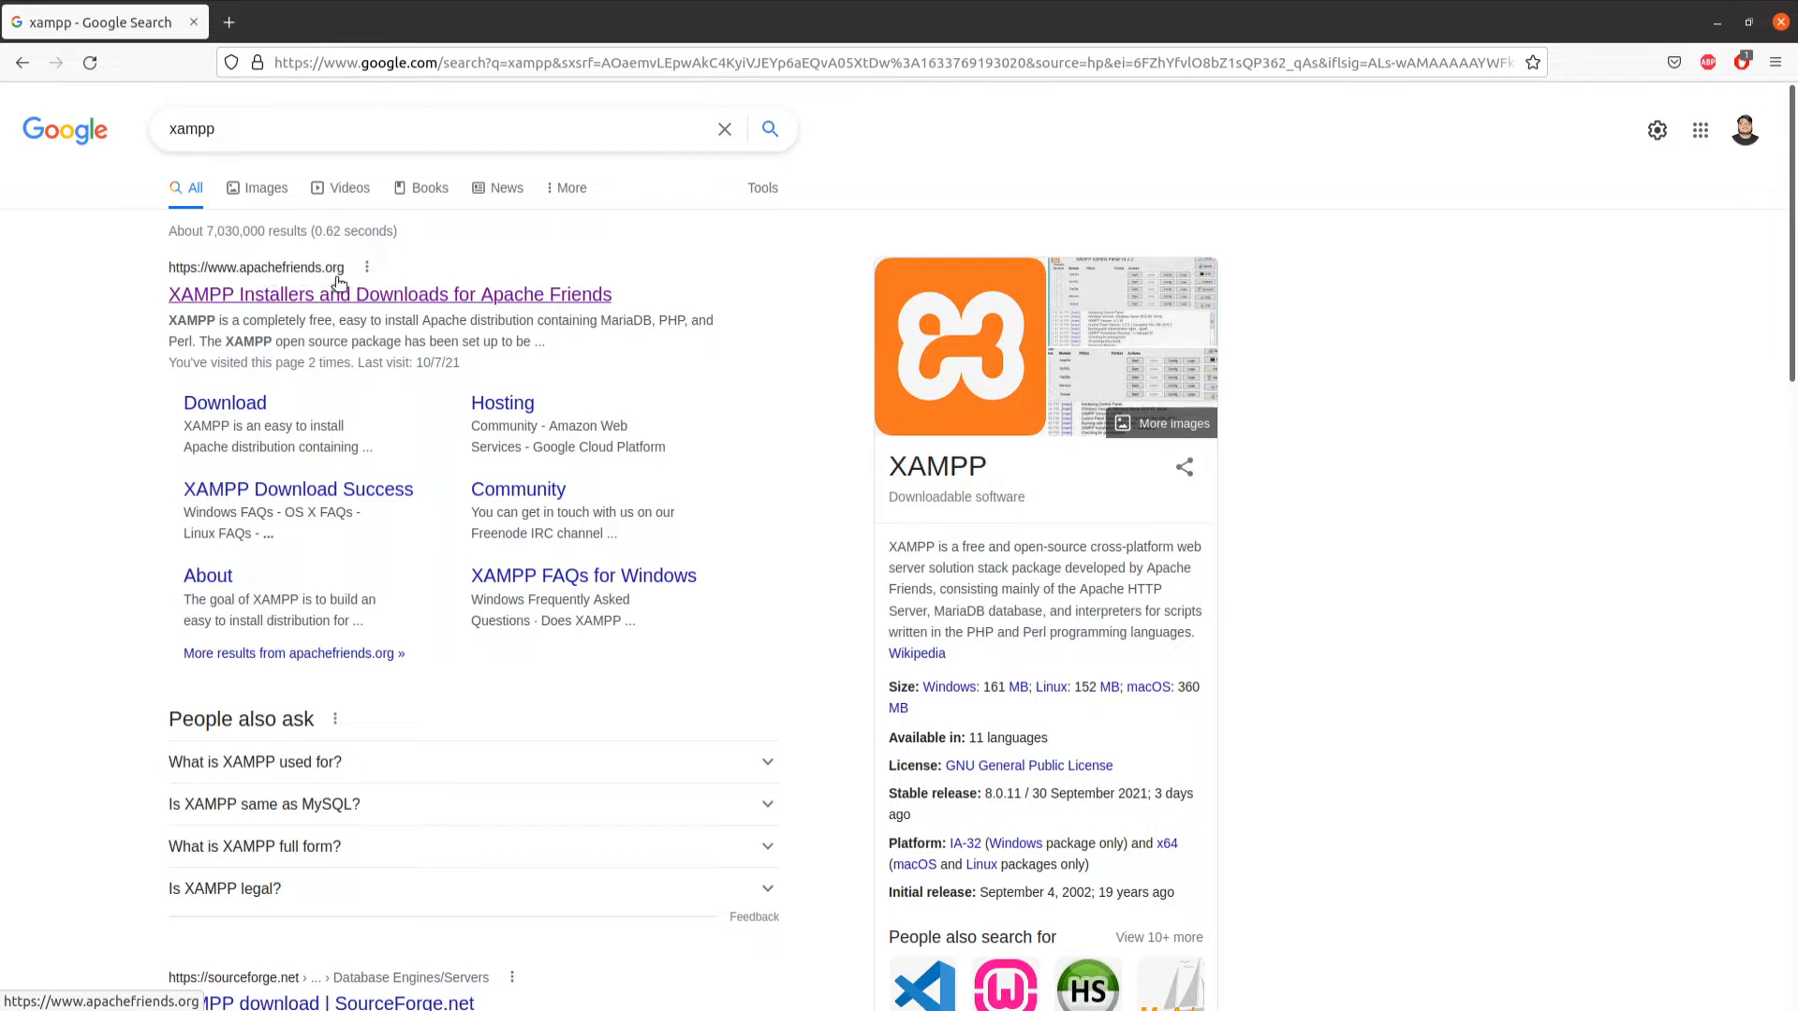
- Open the 'XAMPP Installers and Downloads for Apache Friends' result from the Google search
left_click(388, 293)
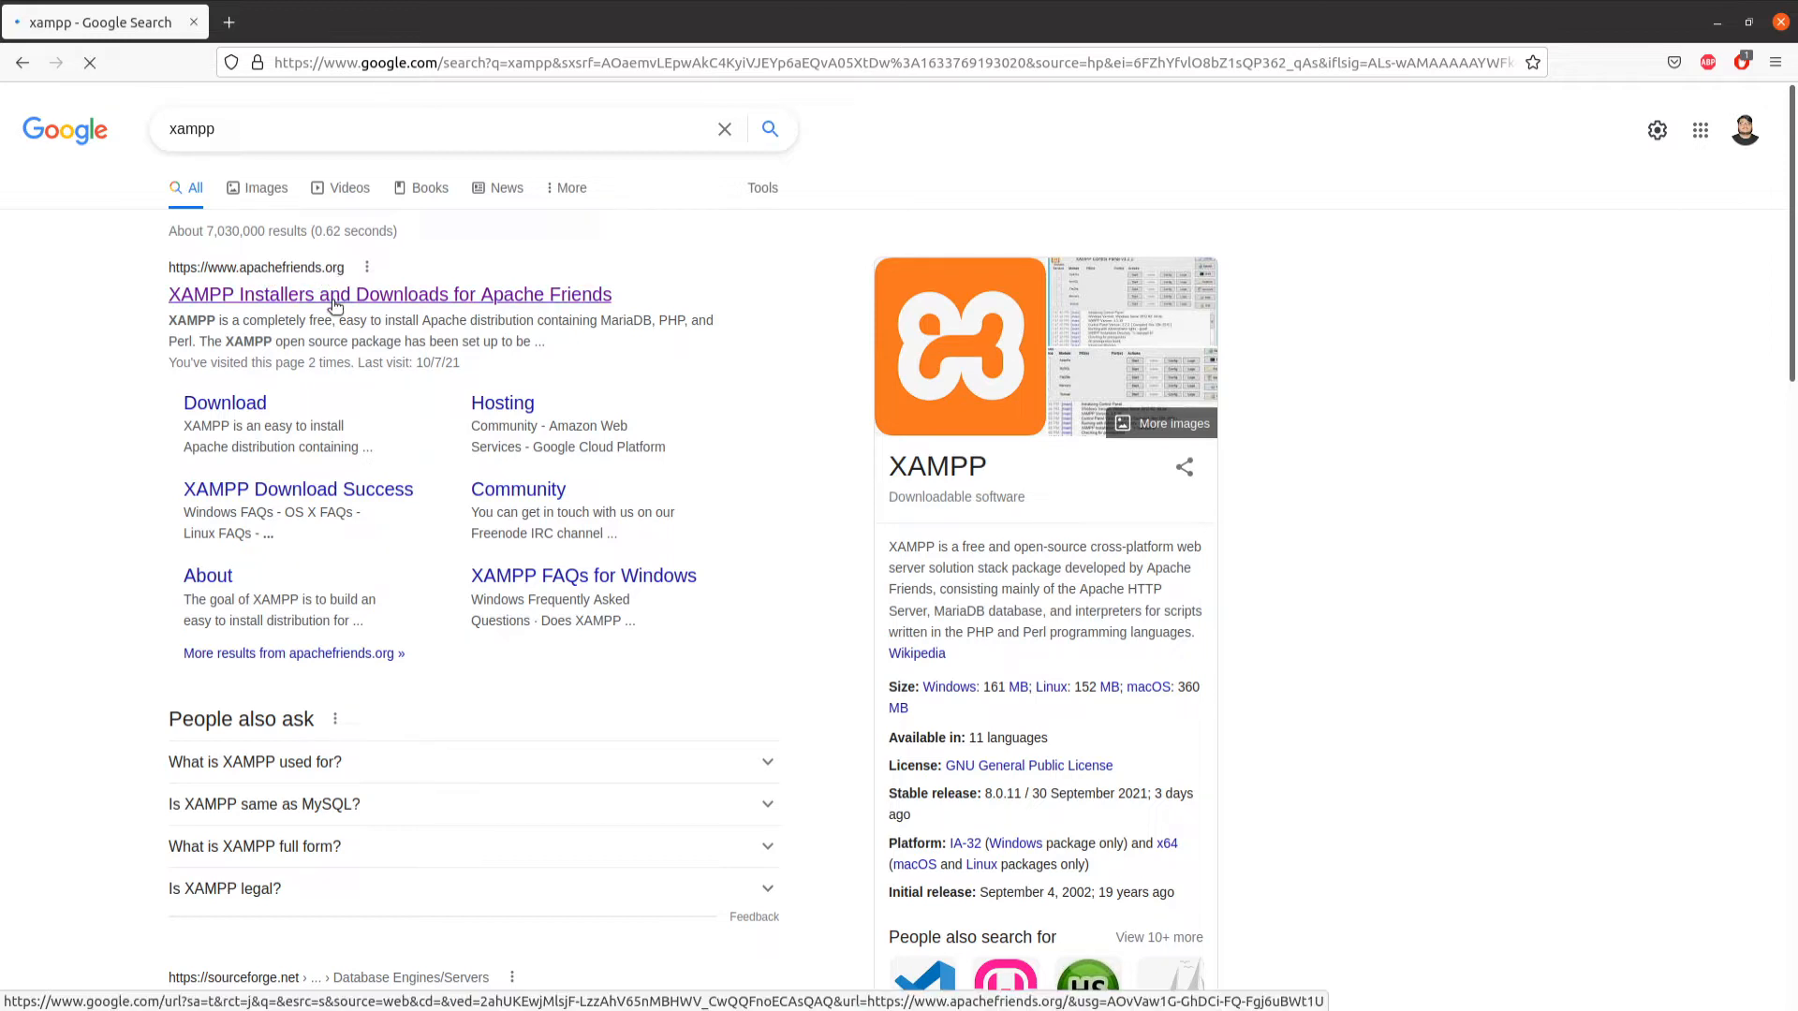
- Load apachefriends.org to show XAMPP downloads for Windows, Linux and OS X
left_click(388, 293)
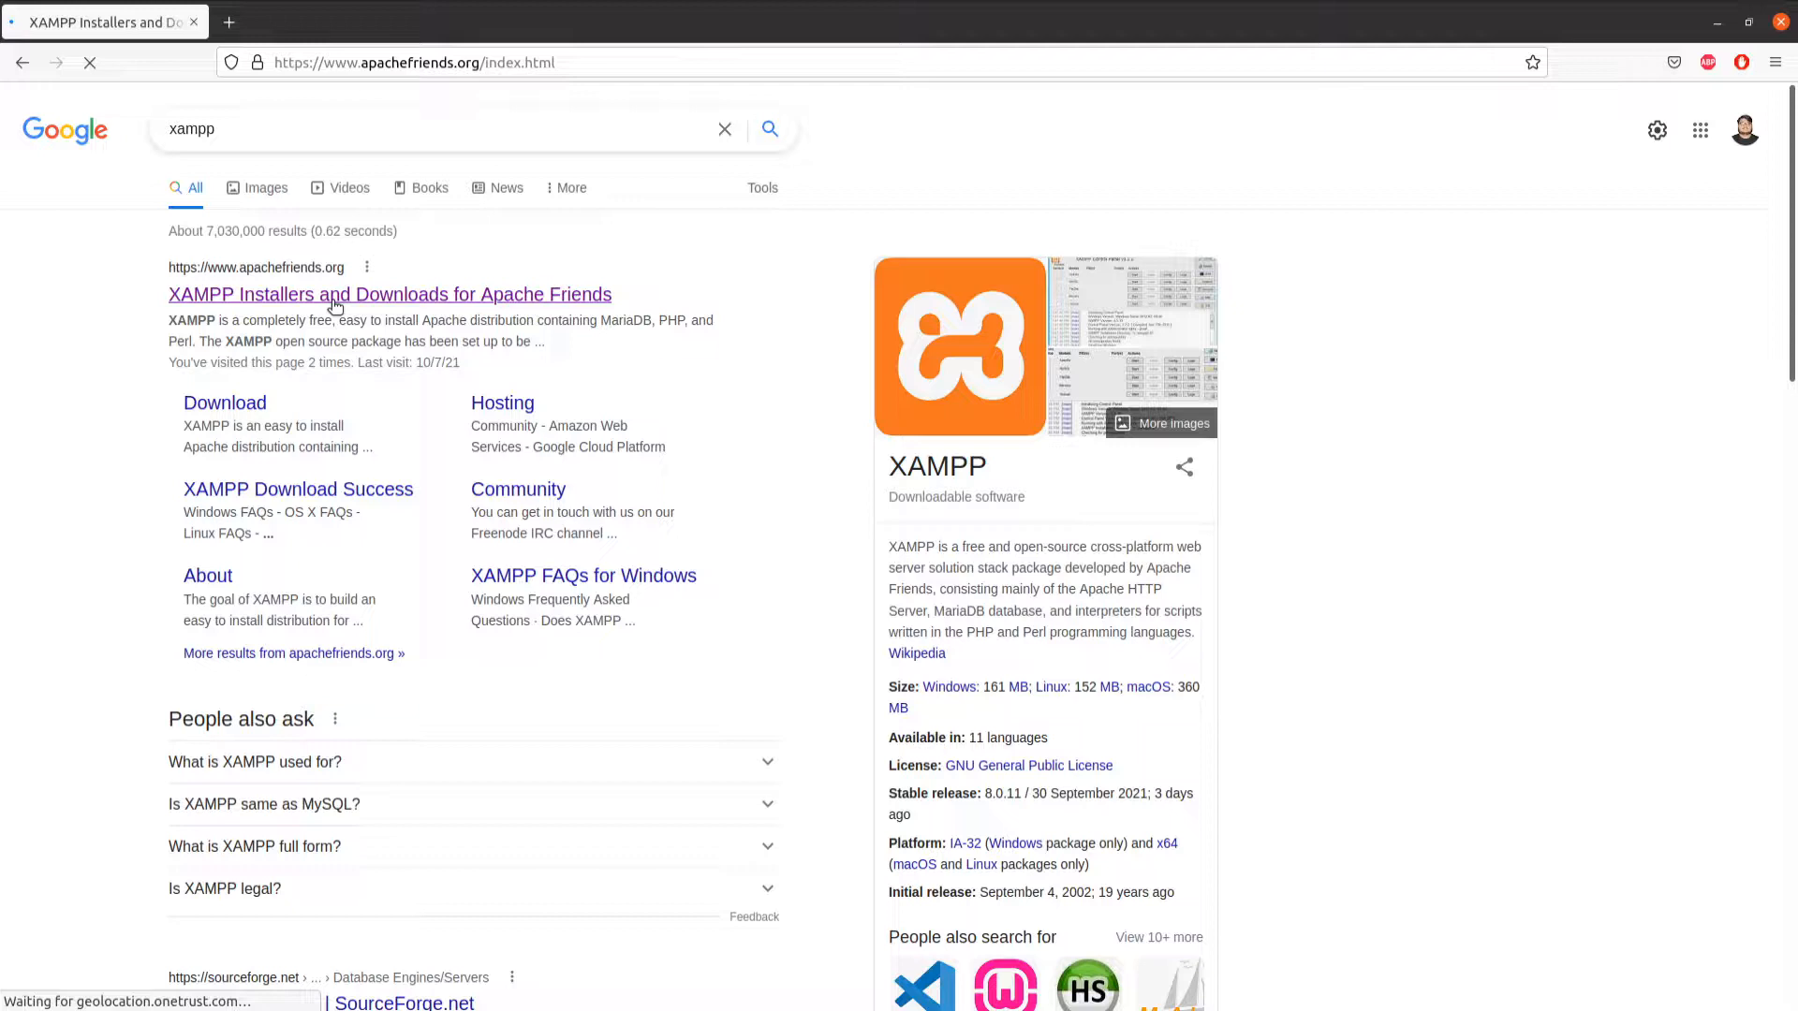
left_click(389, 295)
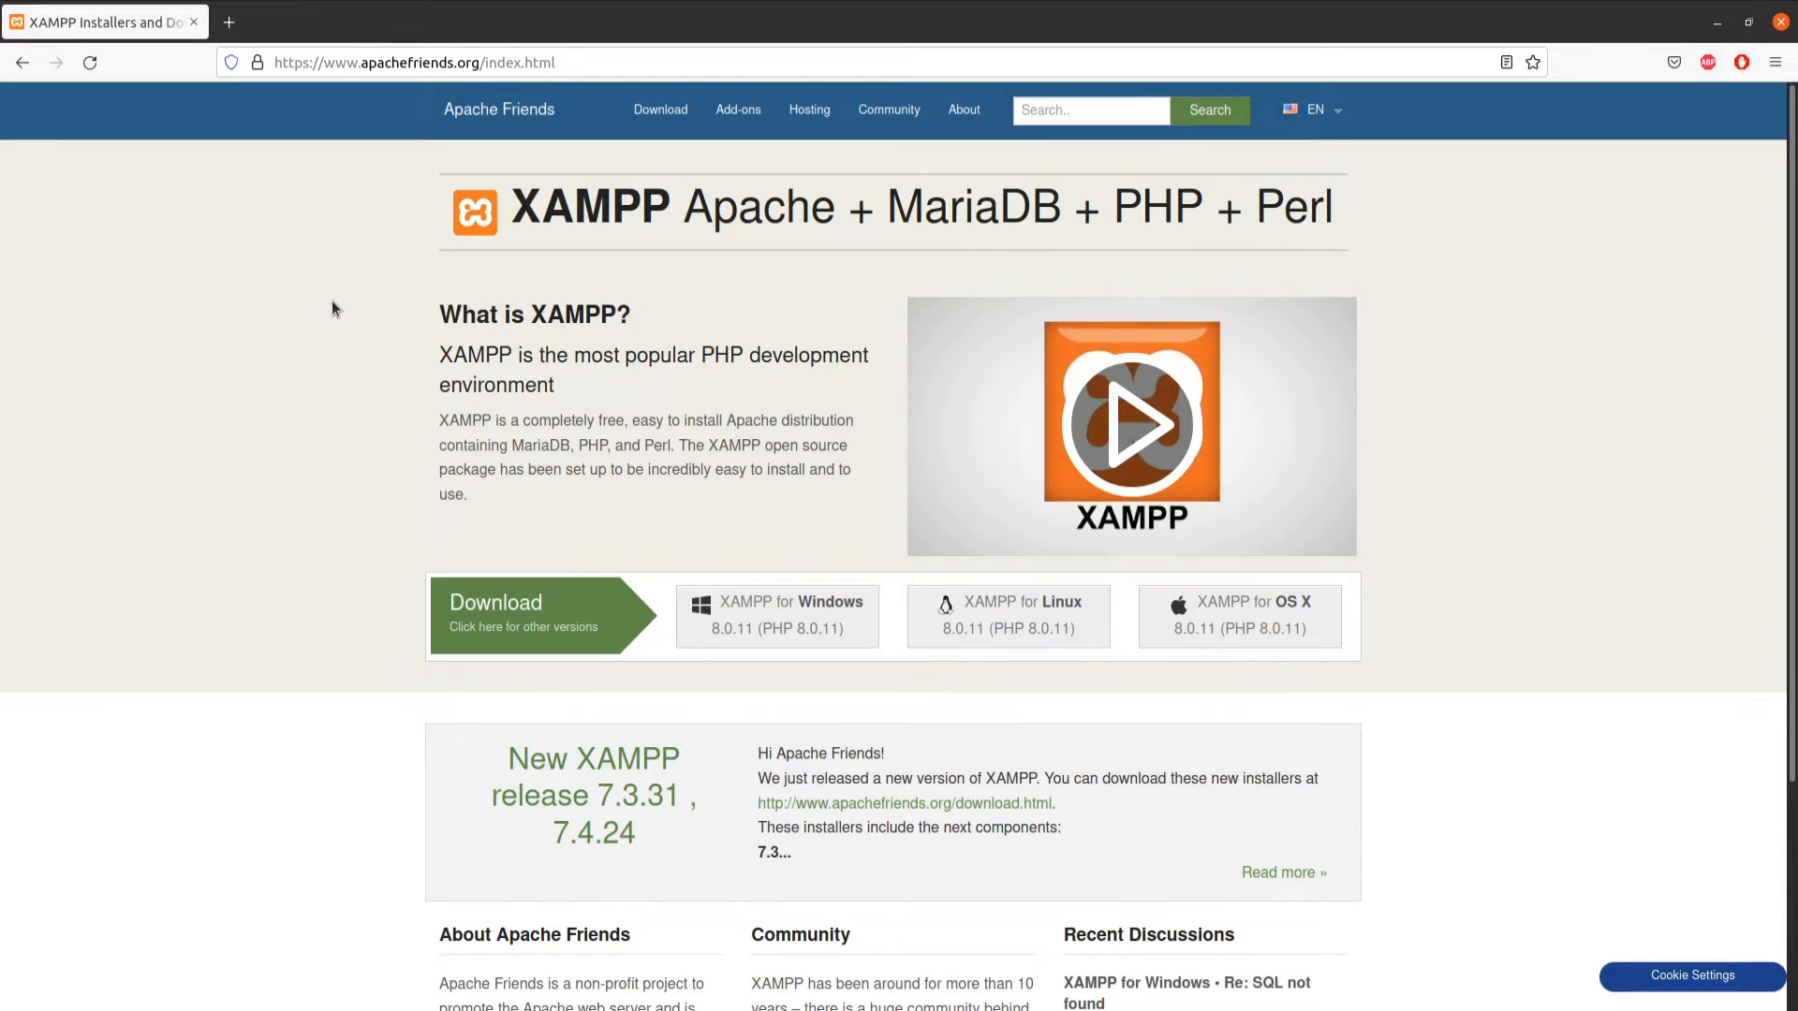
mouse_move(788, 619)
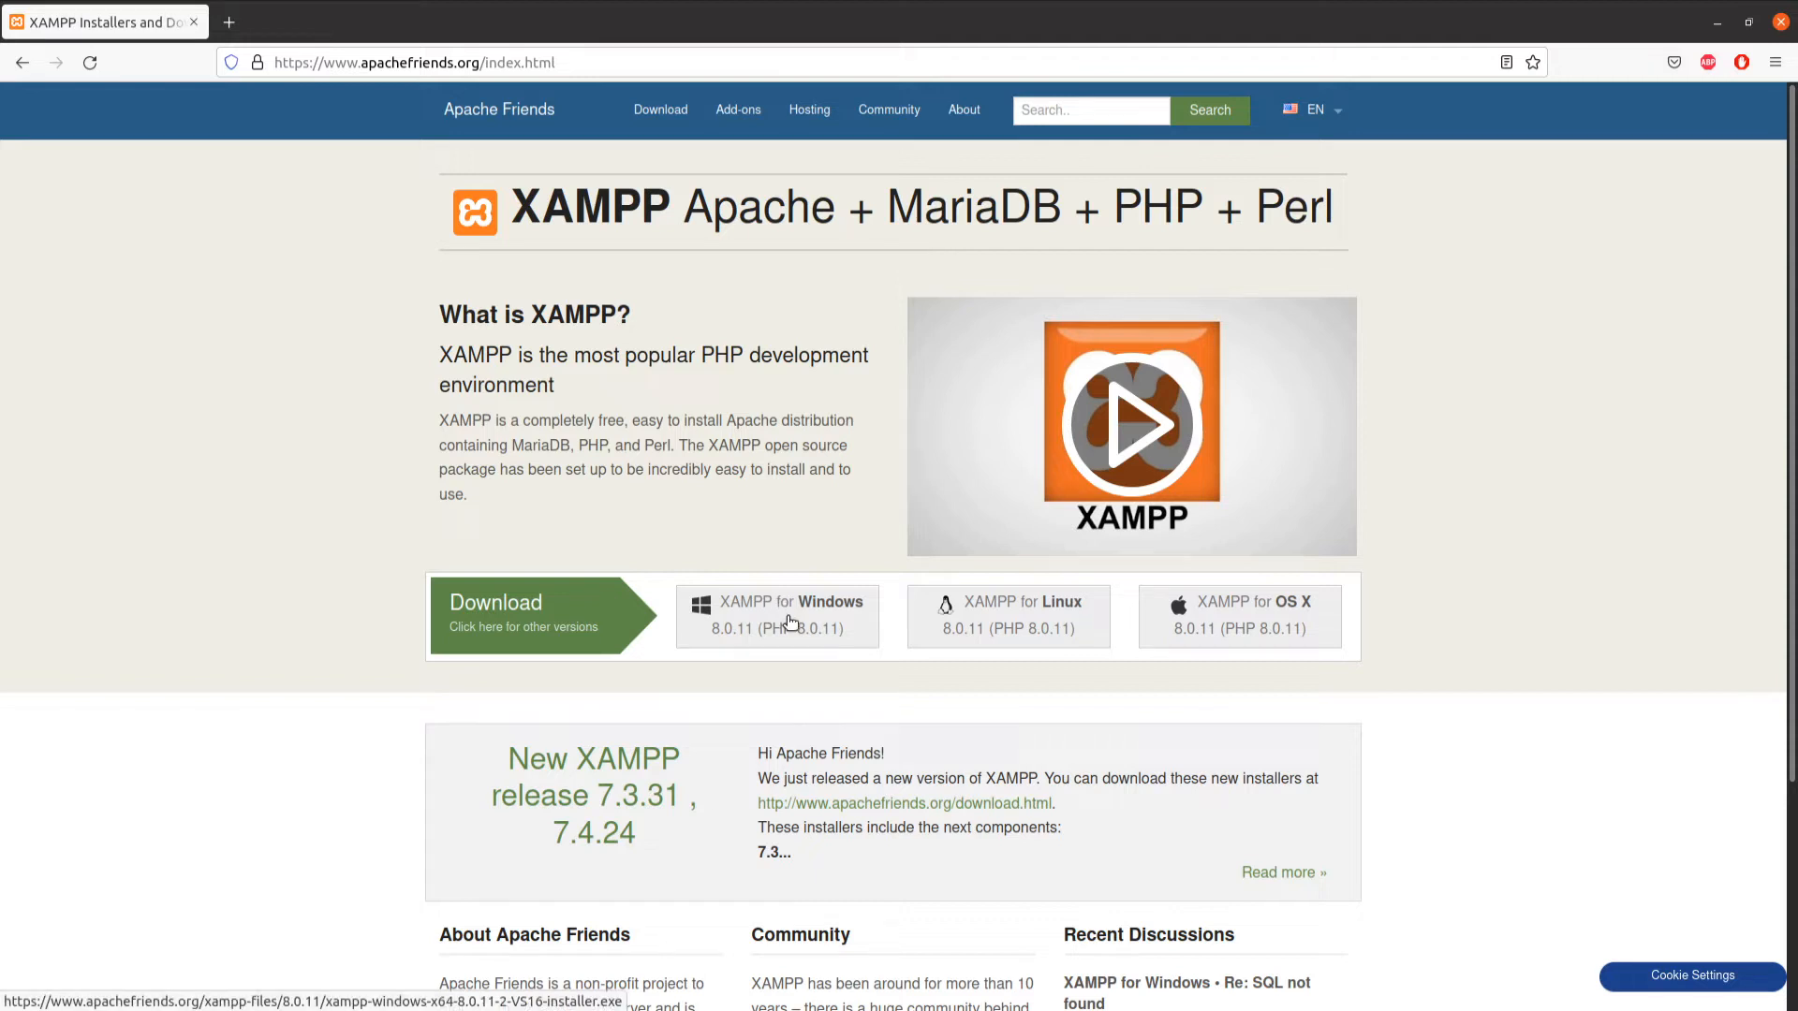
mouse_move(1292, 644)
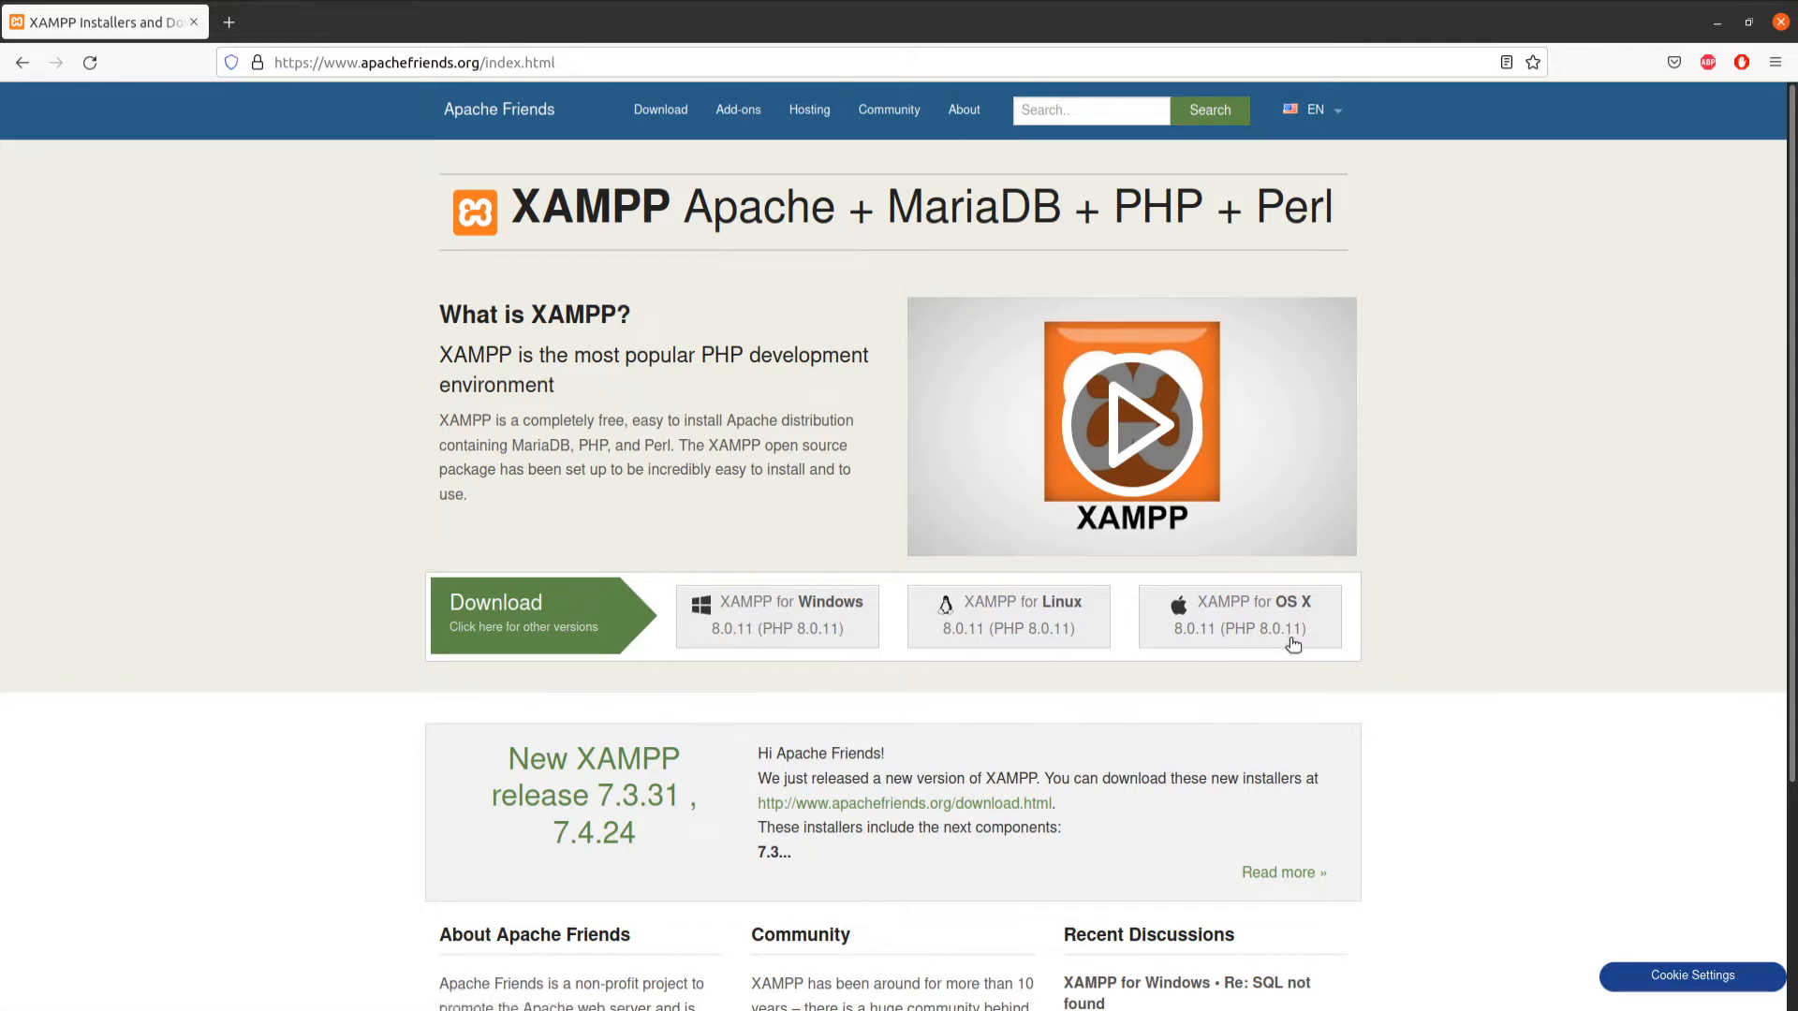
mouse_move(1078, 644)
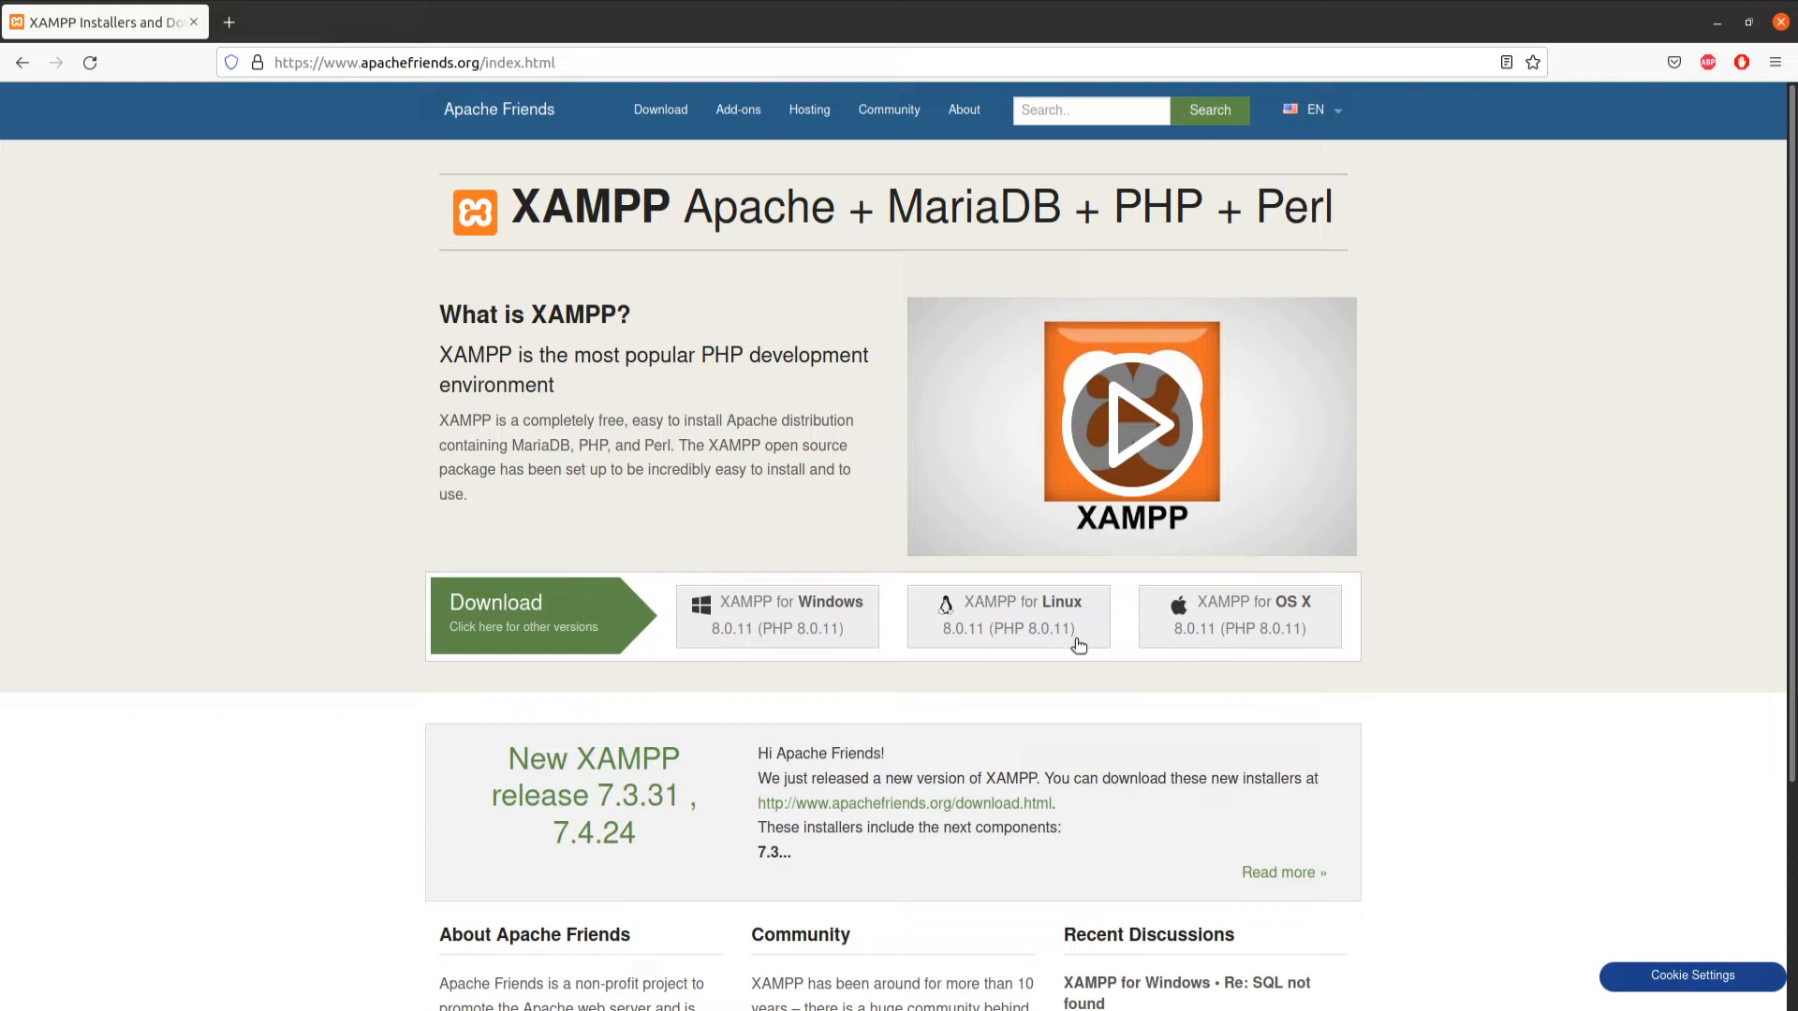
mouse_move(1073, 649)
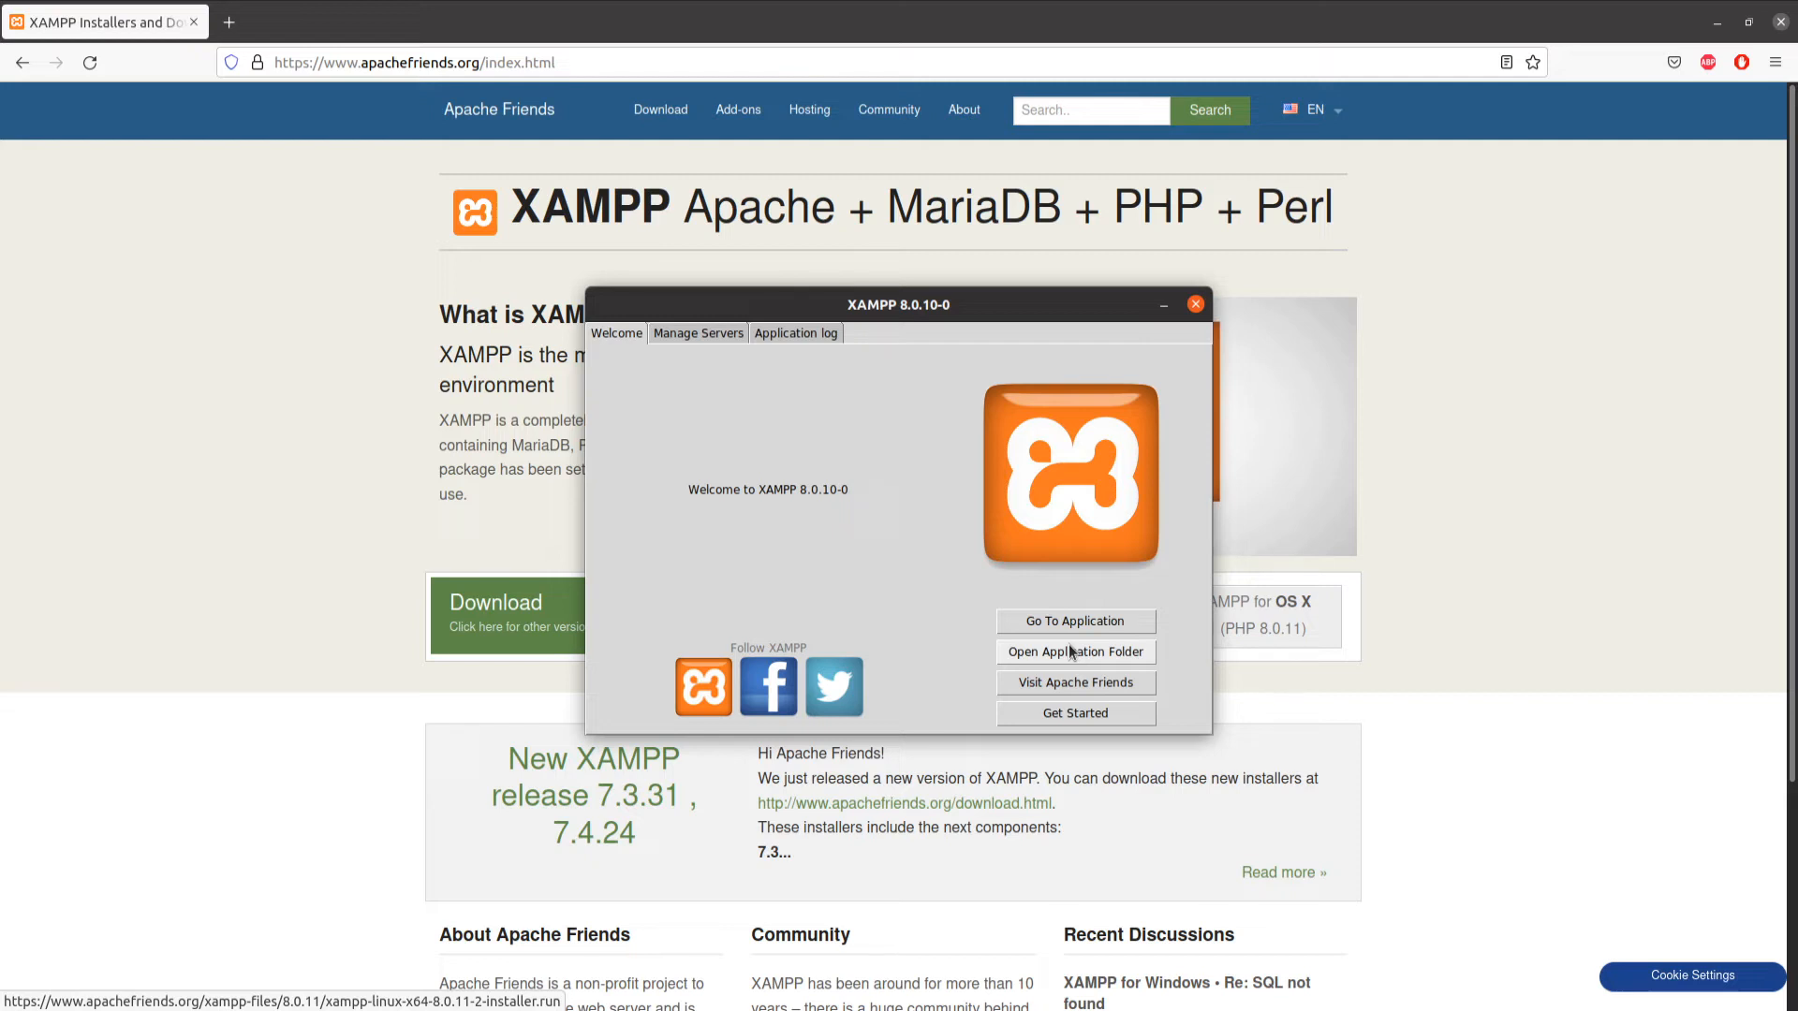
mouse_move(756, 254)
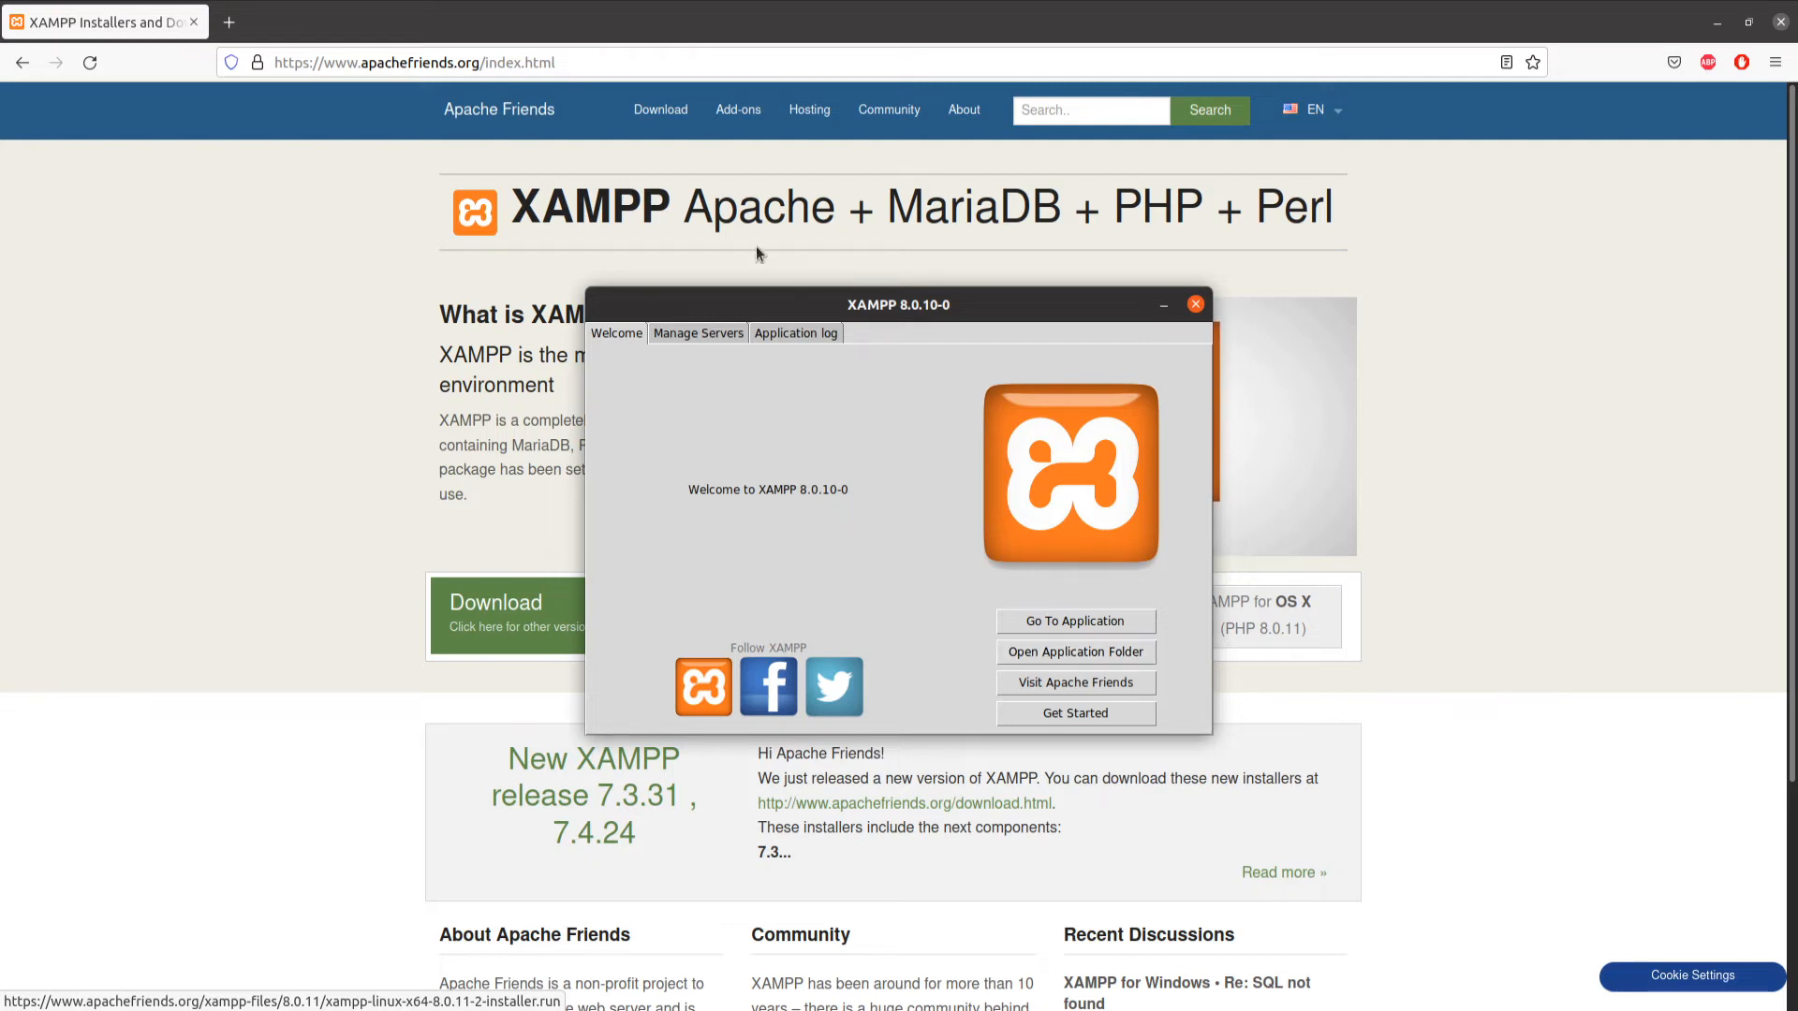
- Show the Manage Servers tab listing MySQL Database, ProFTPD and Apache Web Server
left_click(696, 333)
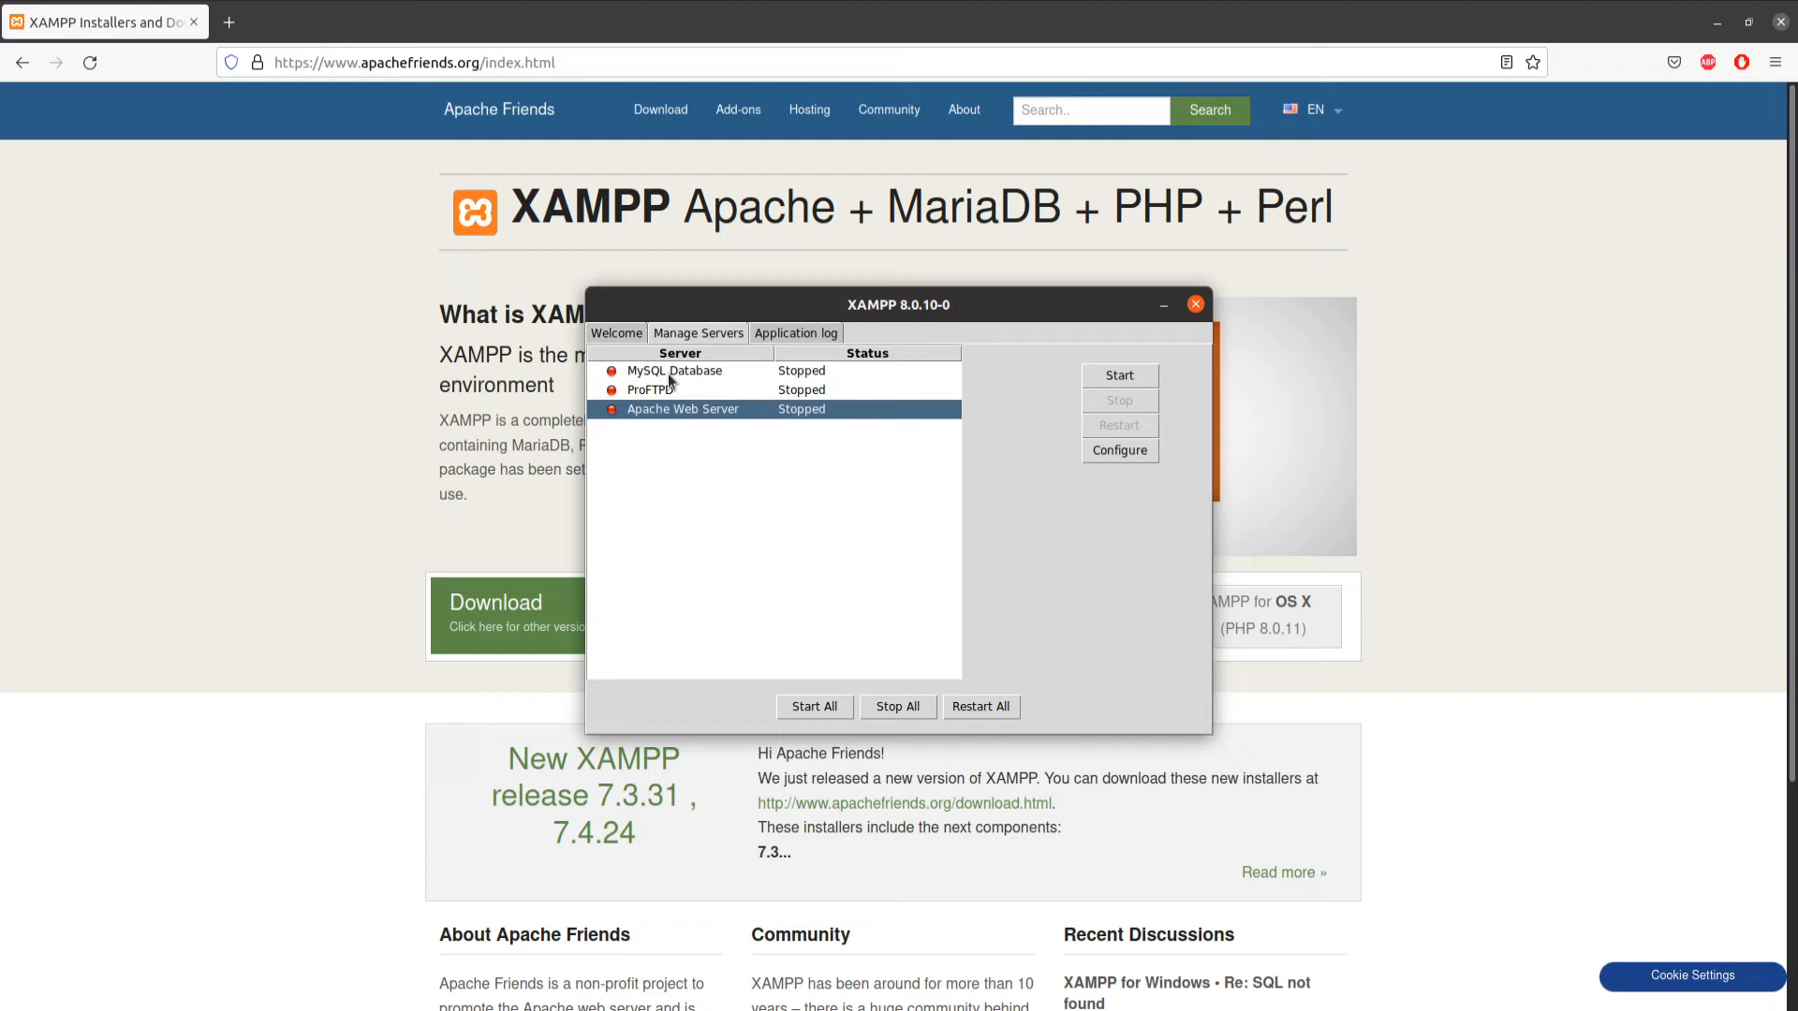
mouse_move(690, 445)
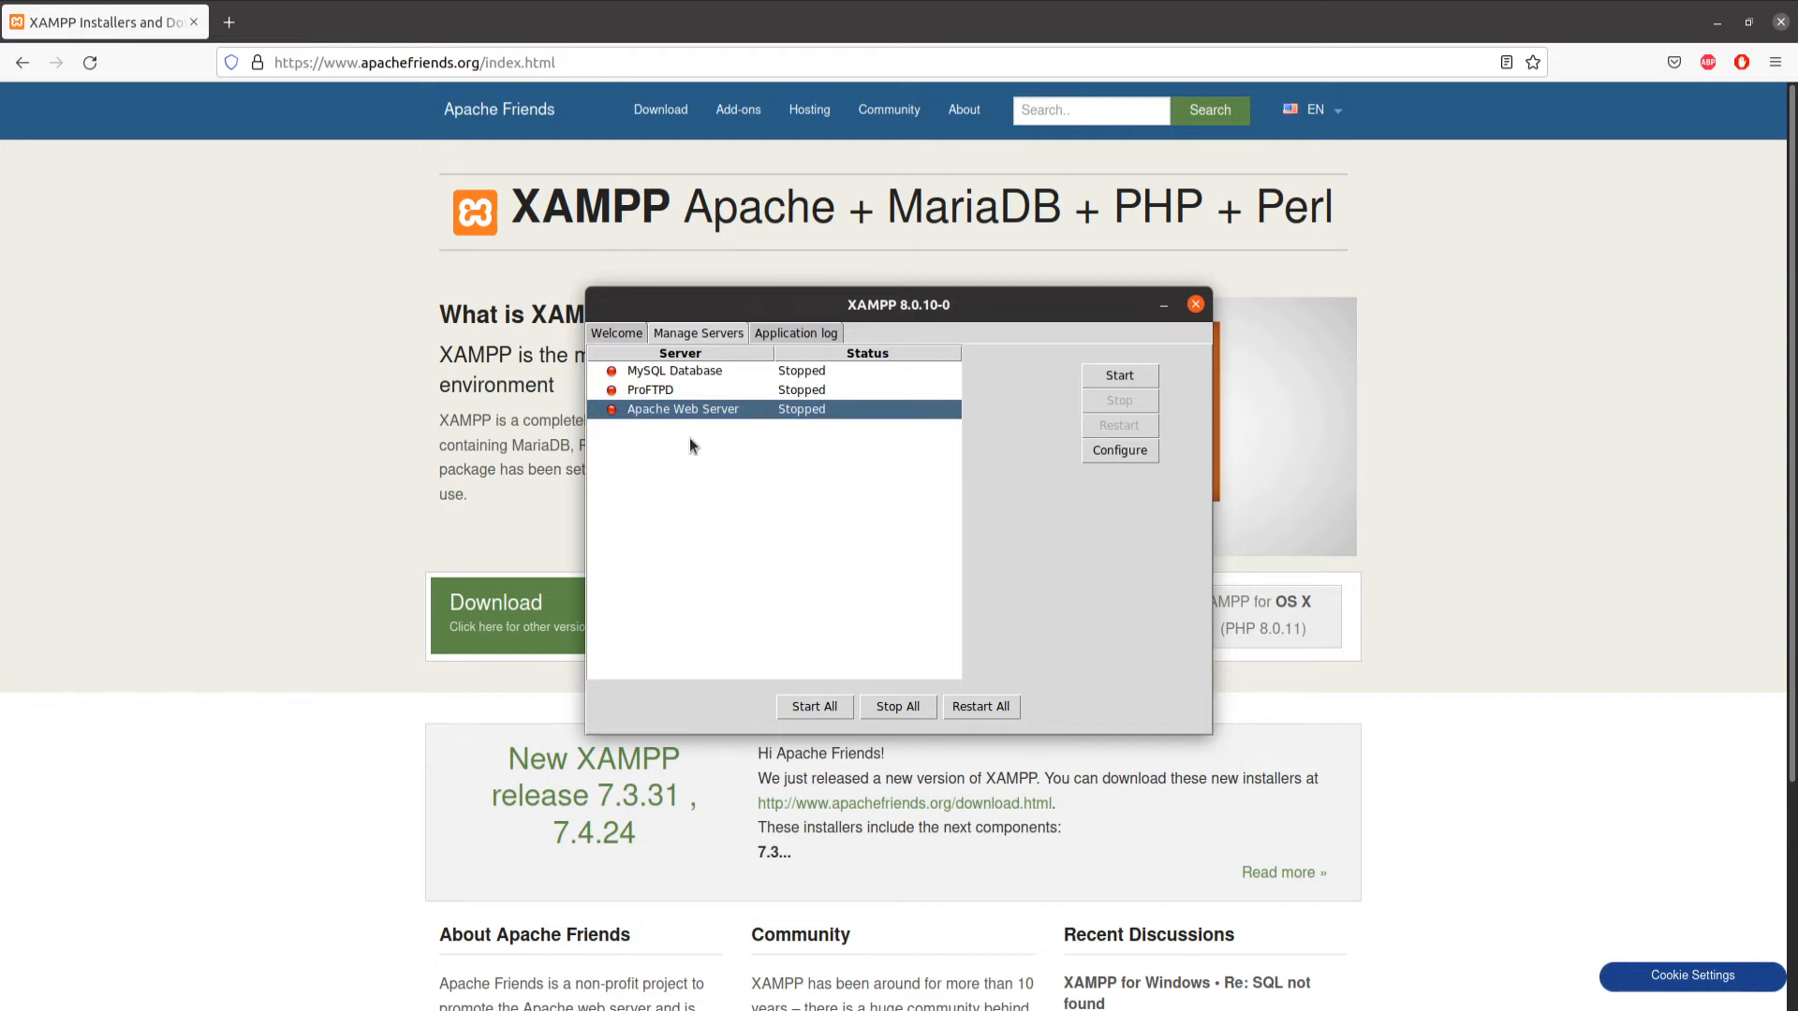
mouse_move(782, 419)
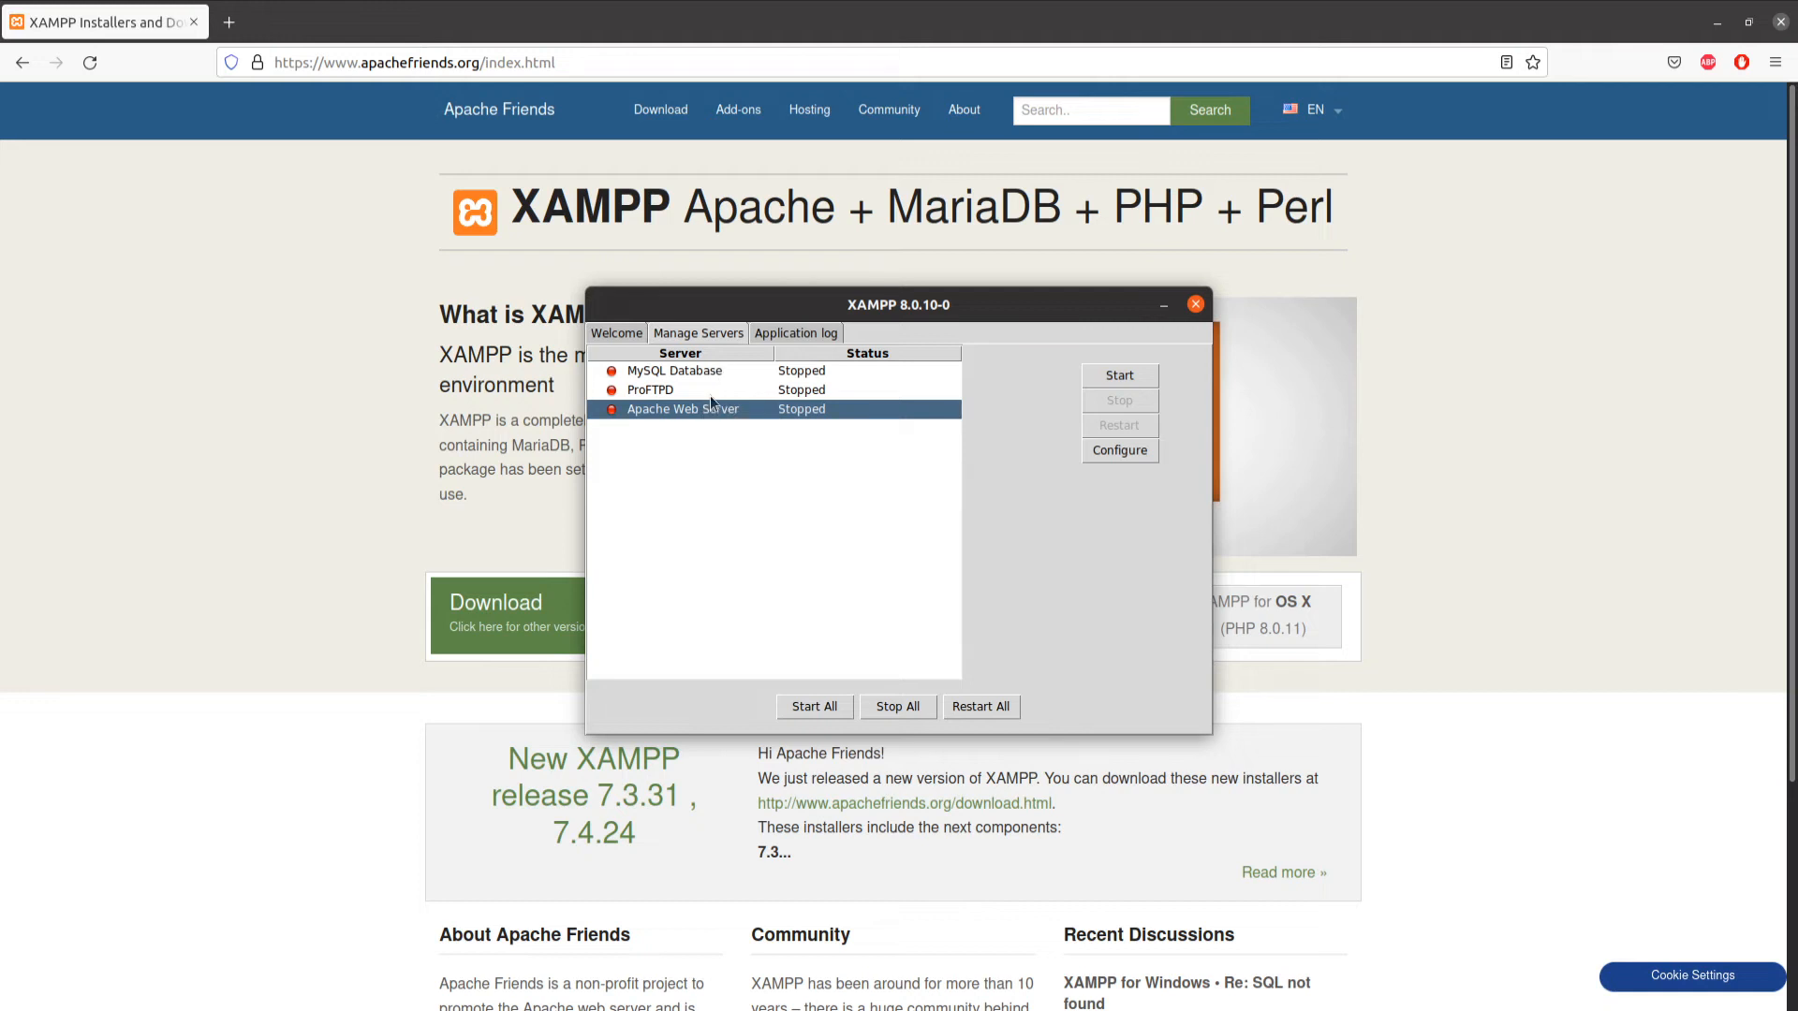
- Start Apache Web Server and MySQL Database, then minimize the XAMPP control panel
left_click(1118, 374)
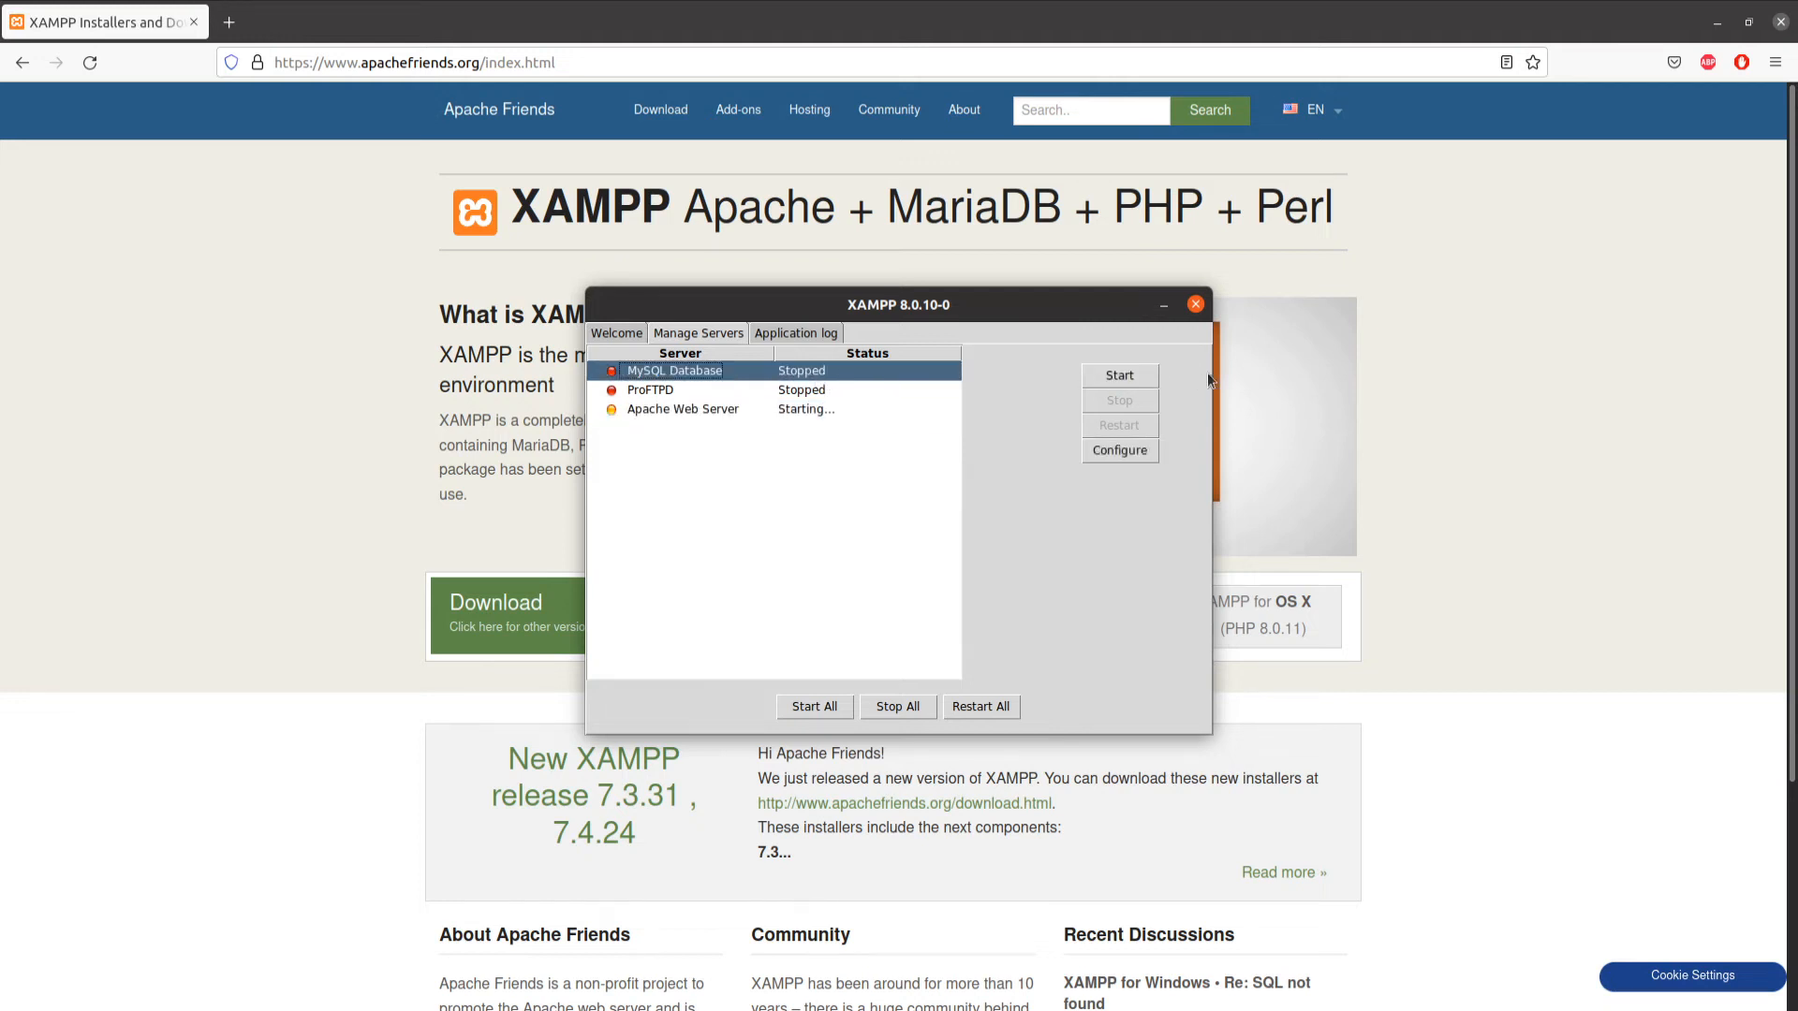
left_click(1118, 375)
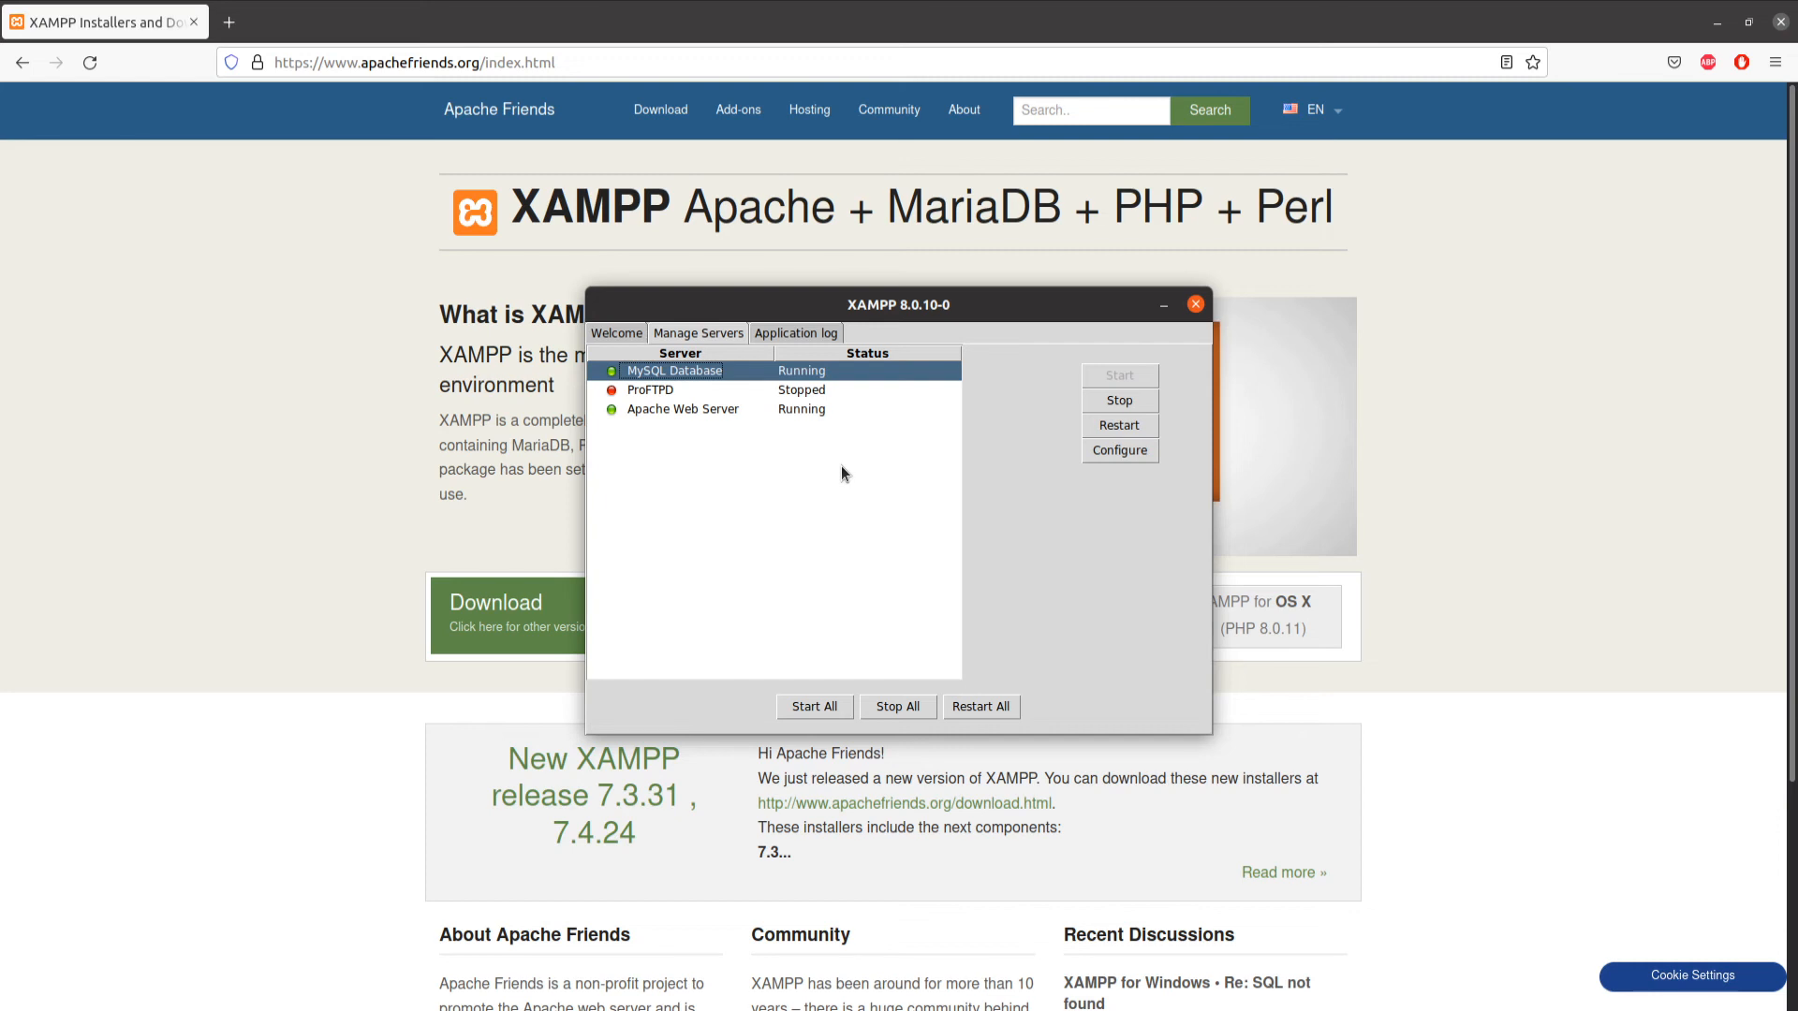
mouse_move(909, 420)
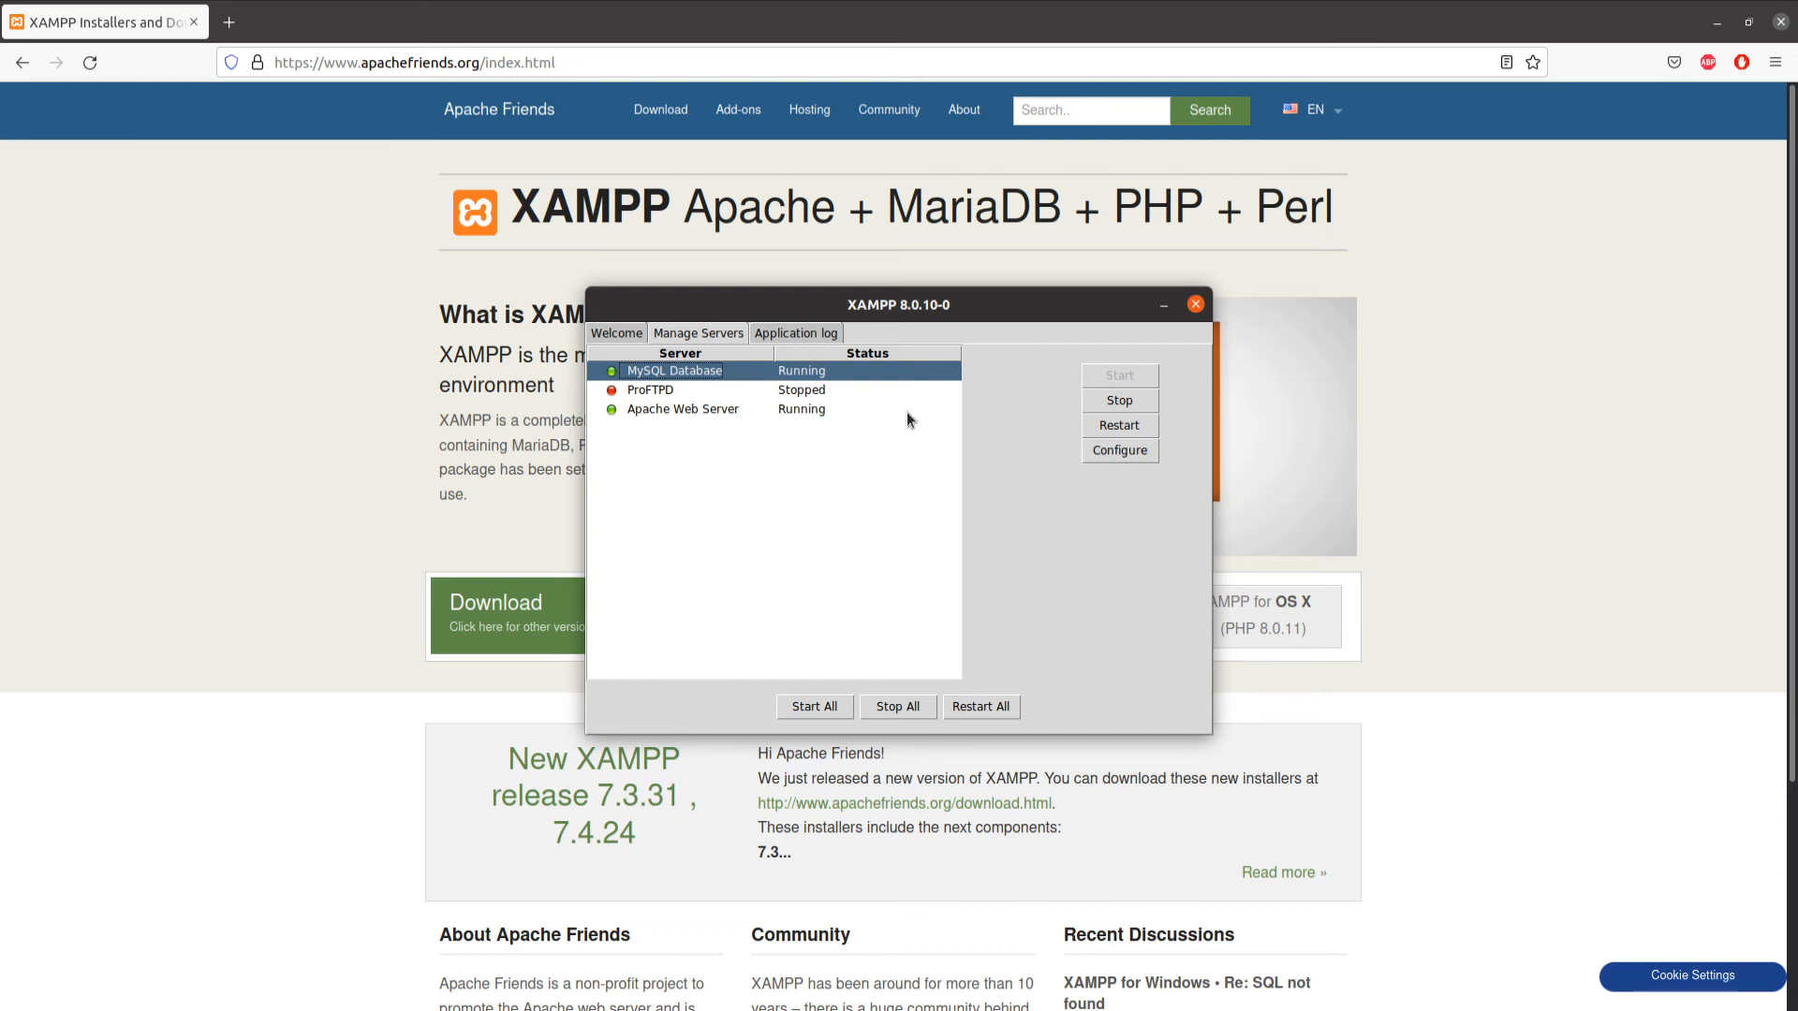
left_click(1194, 303)
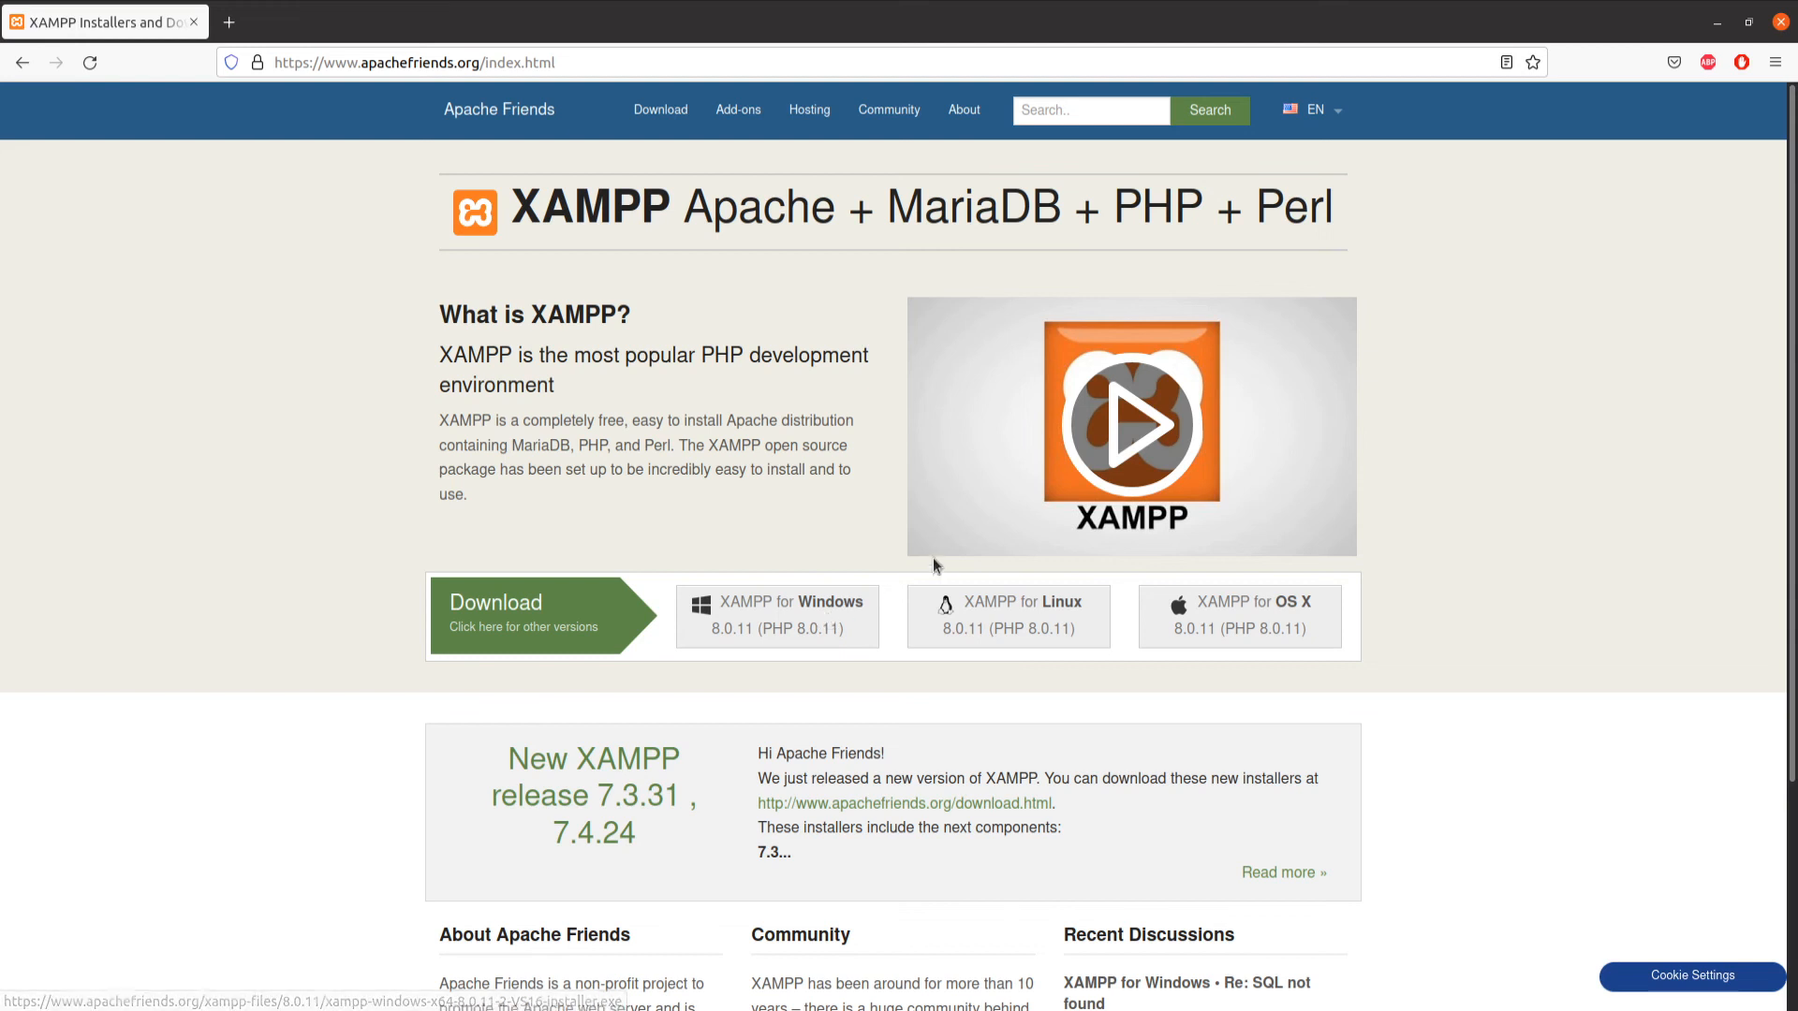